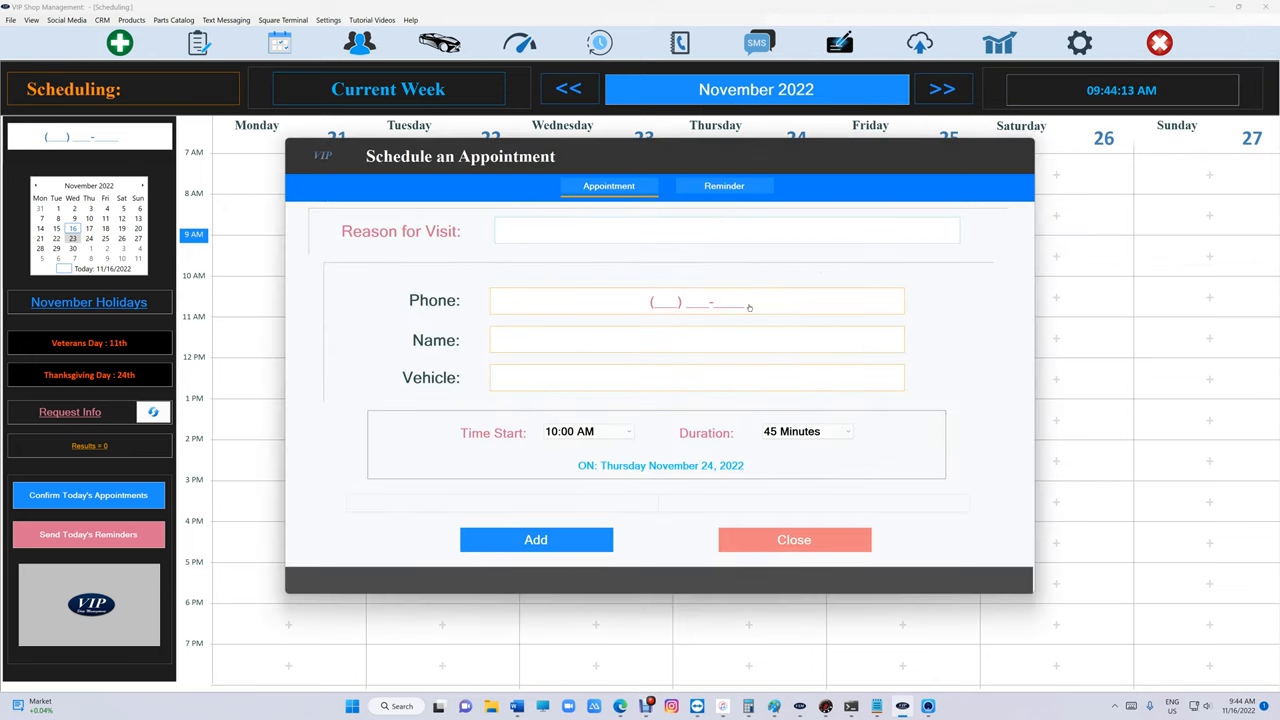
Set the appointment's reason for visit to Oil Change.
left_click(717, 231)
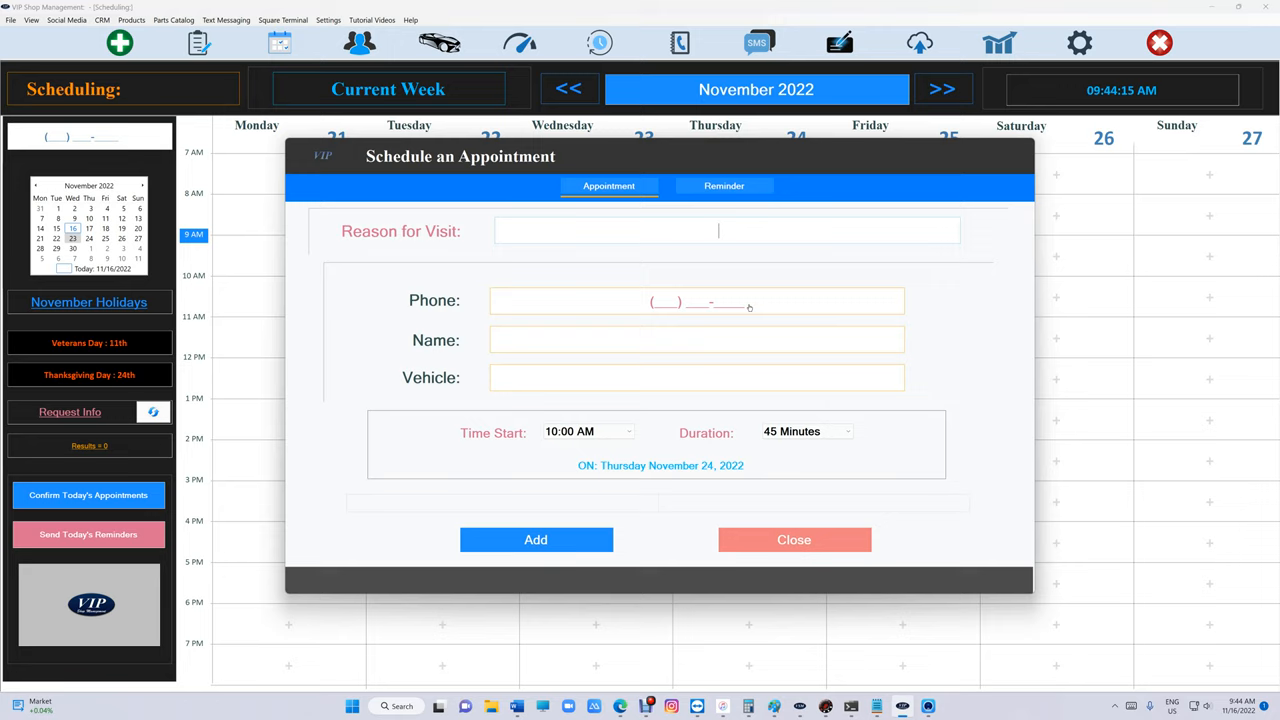
type("oil")
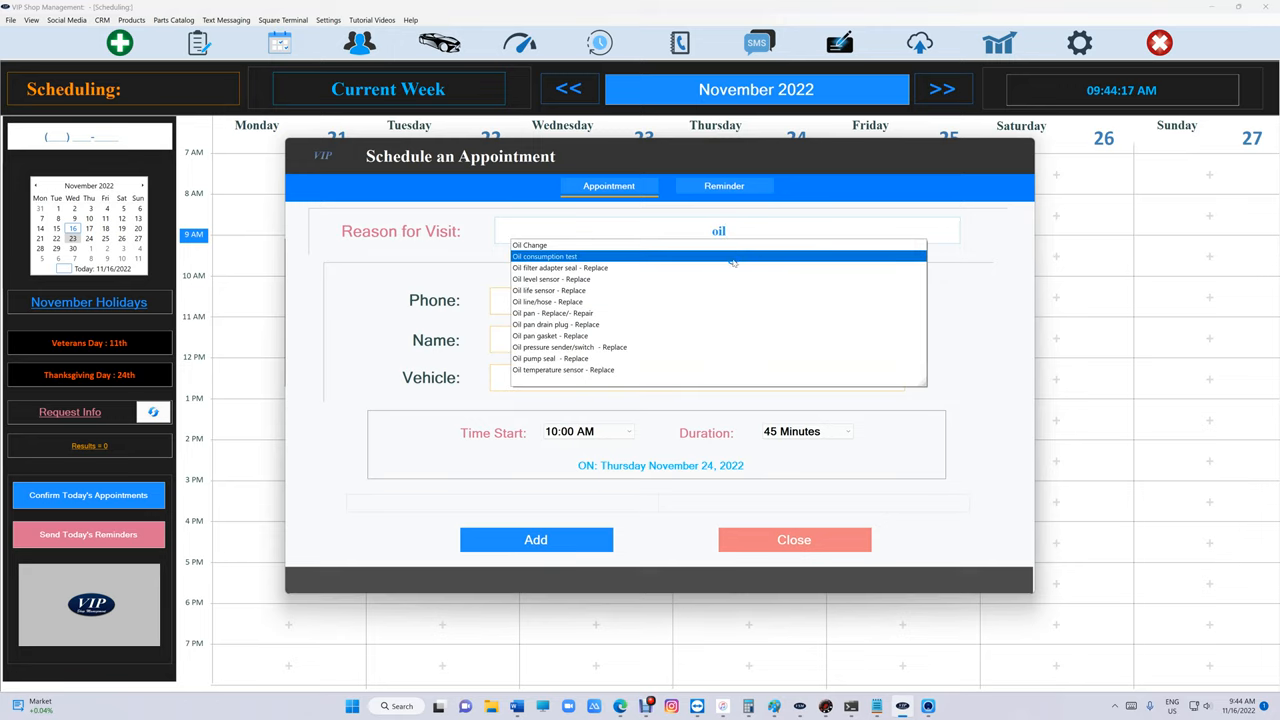
left_click(529, 245)
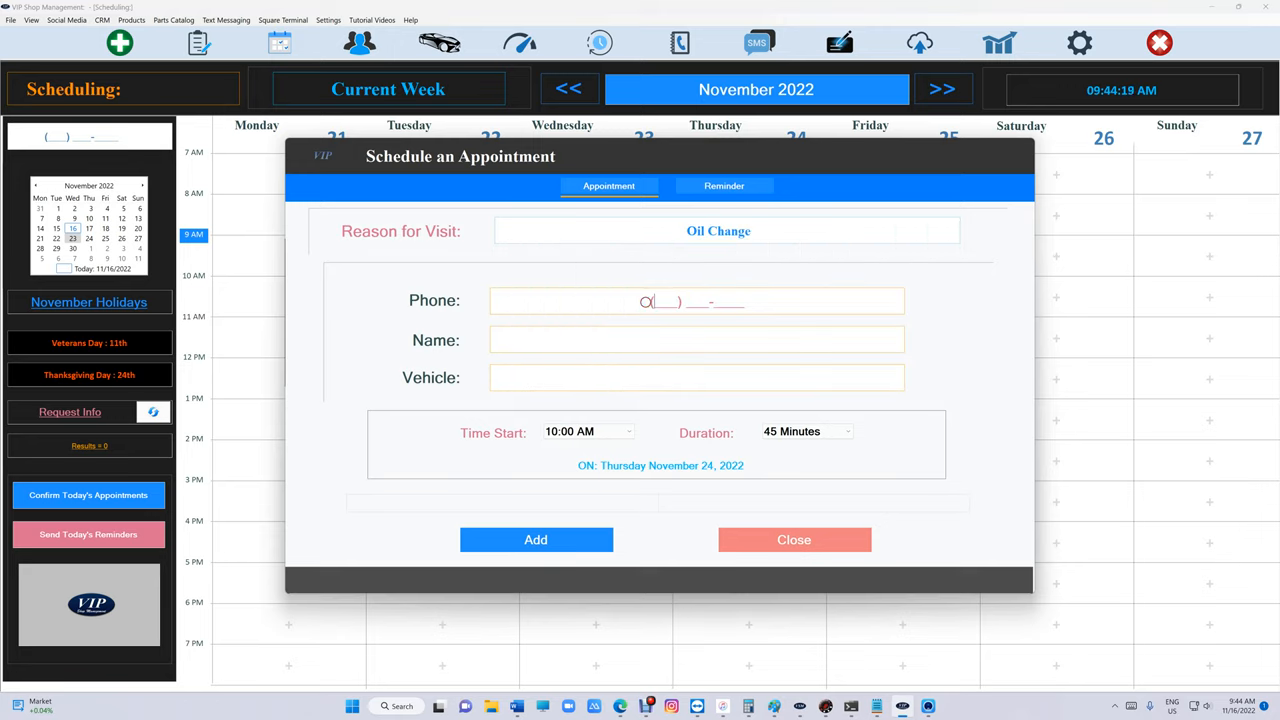
key("Backspace")
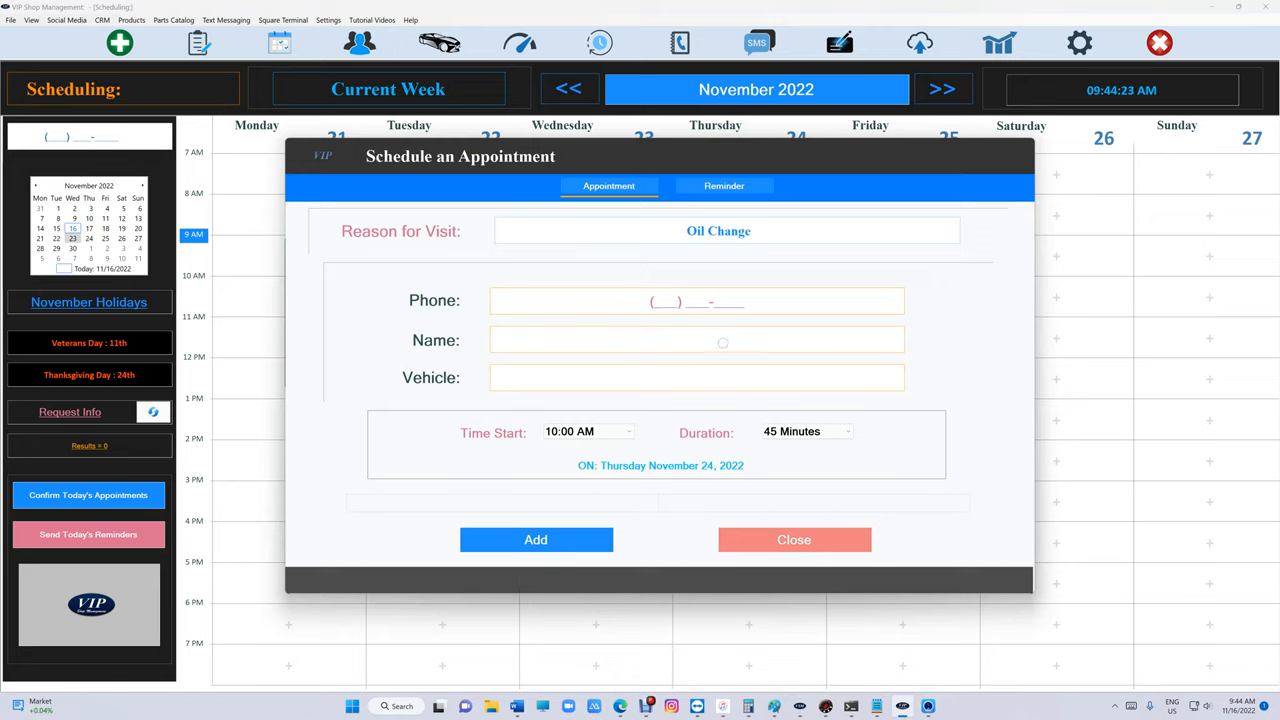
left_click(697, 340)
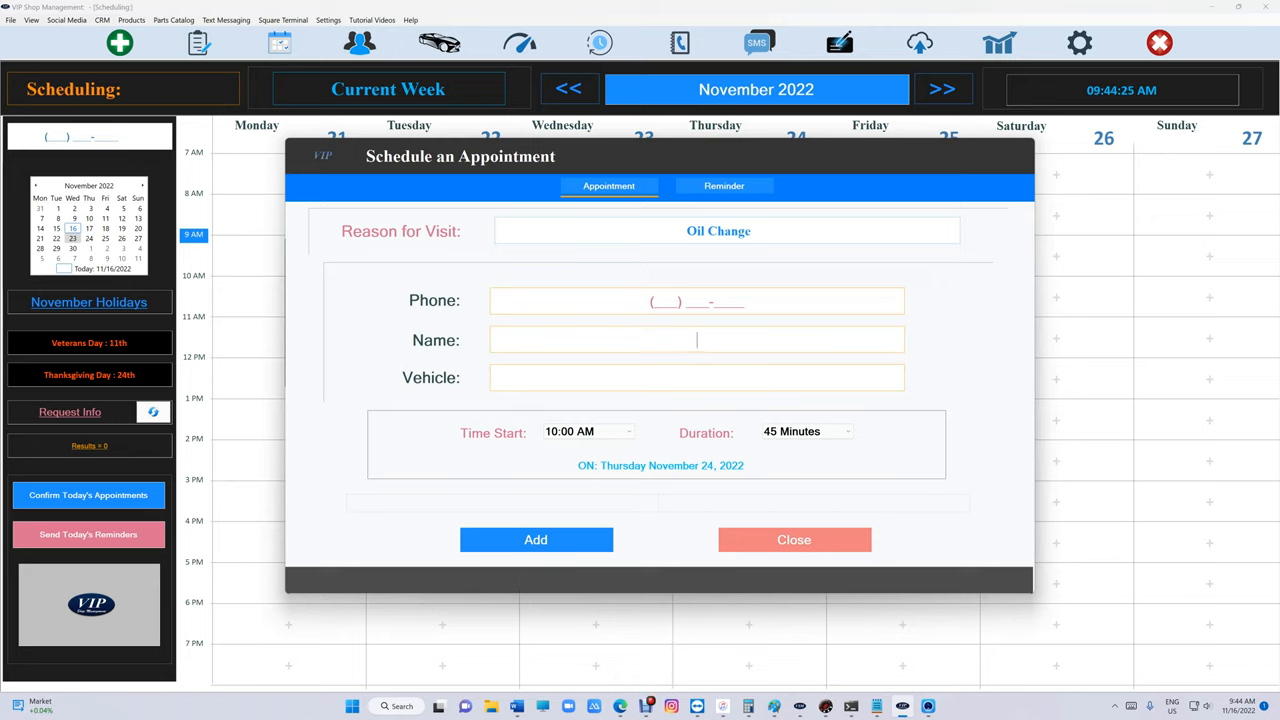
type("mark is")
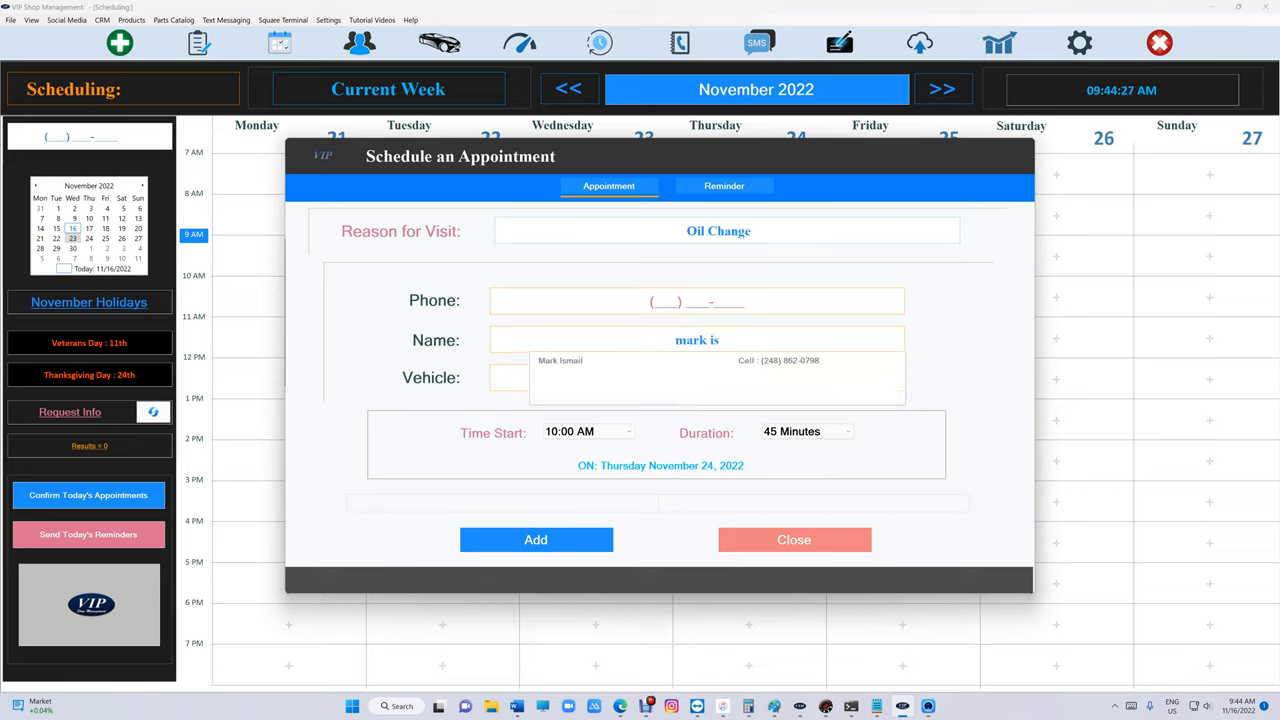
left_click(560, 360)
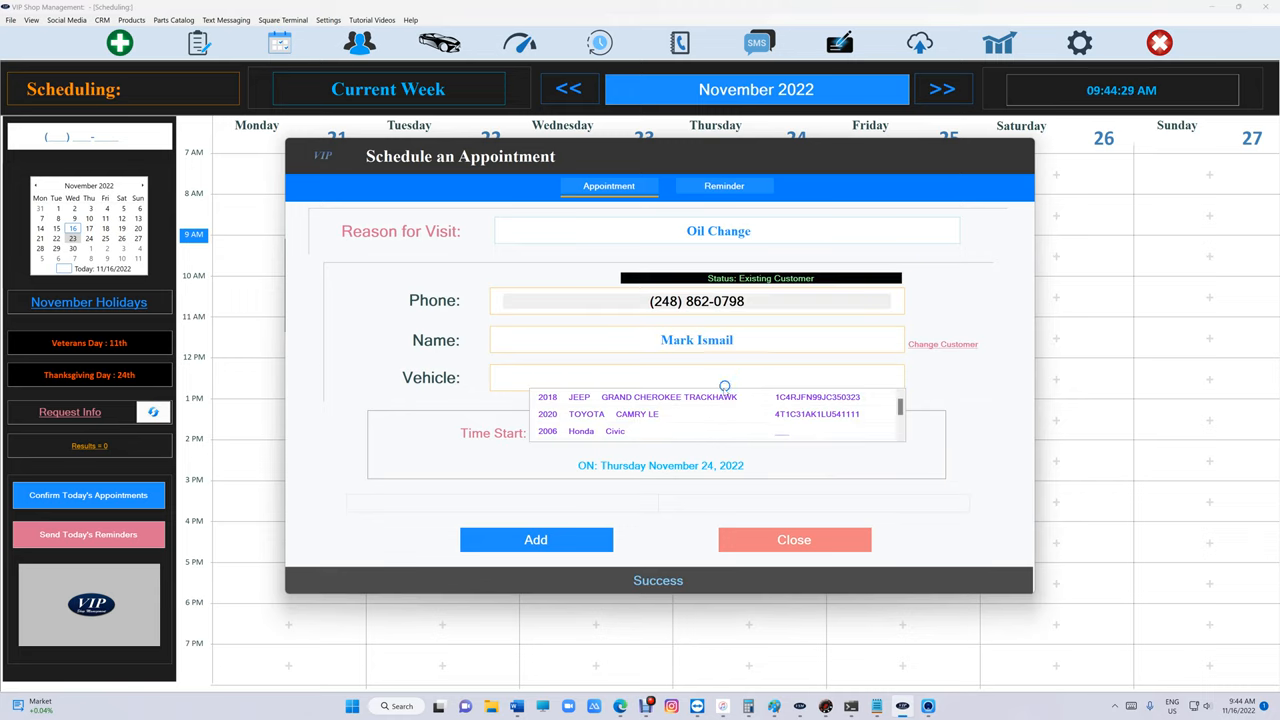
left_click(668, 397)
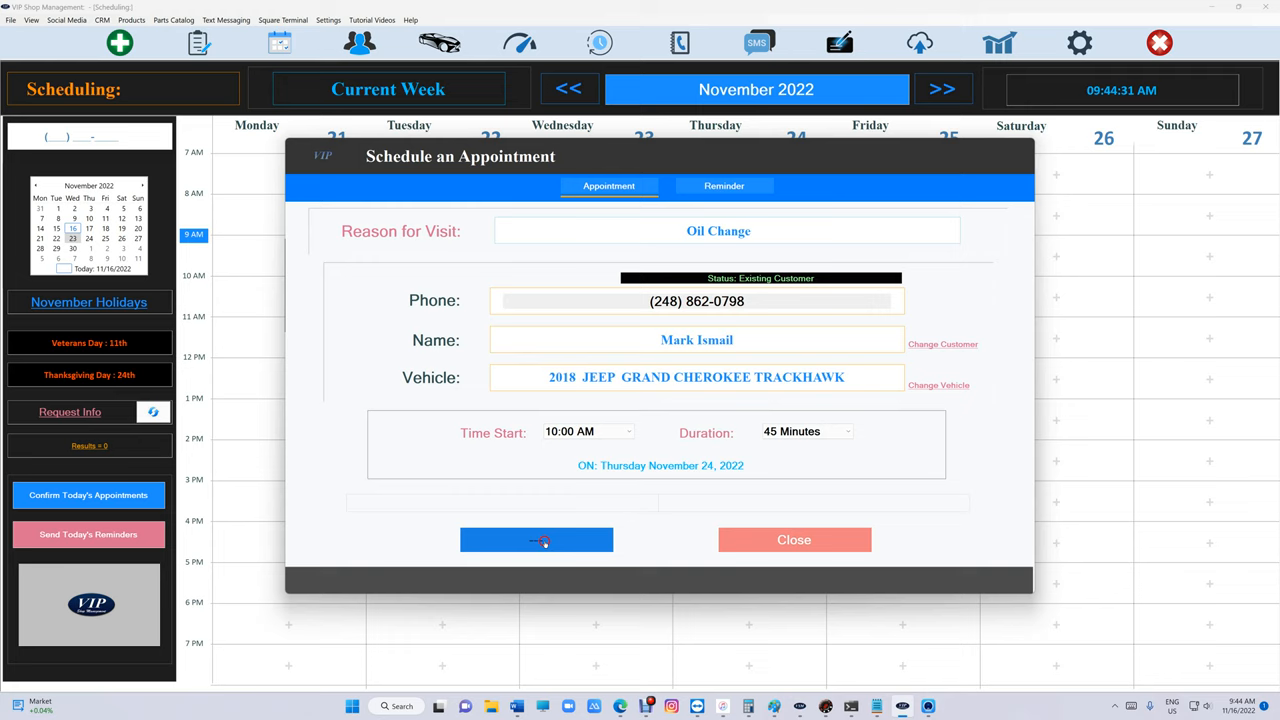
left_click(536, 539)
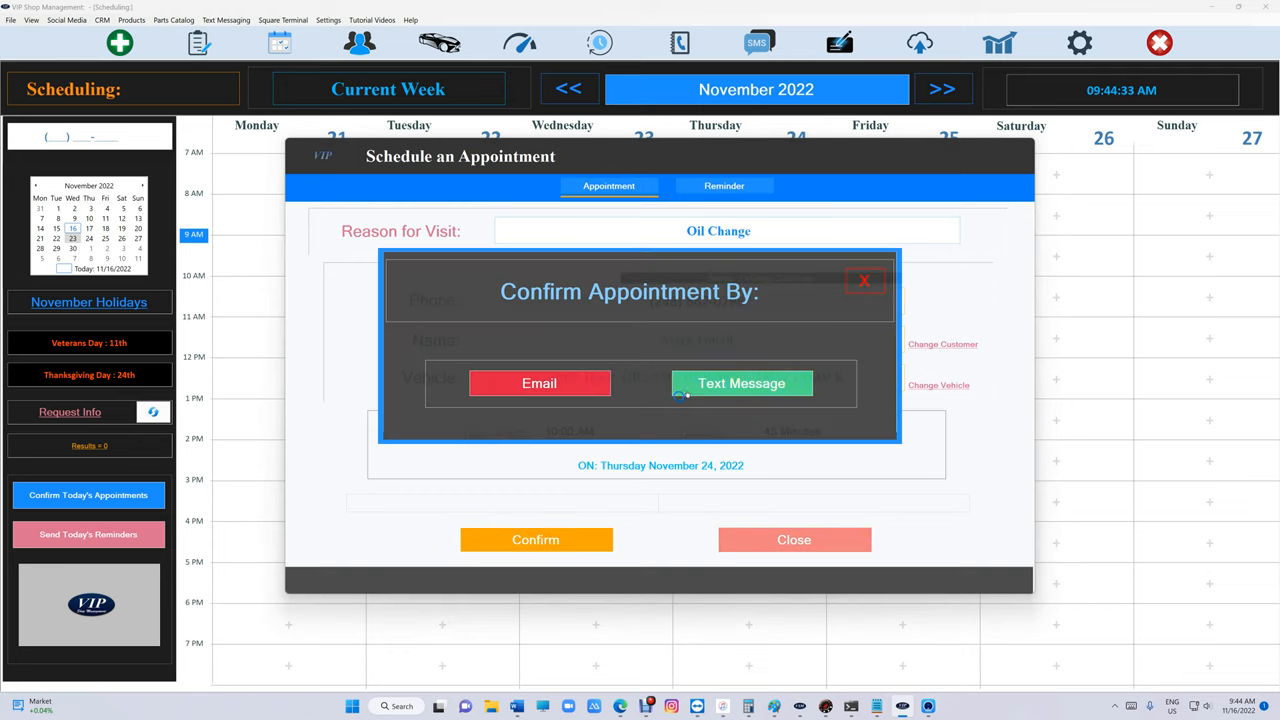
Confirm by text message, booking the Oil Change for Thursday Nov 24 at 10:00 AM.
left_click(741, 383)
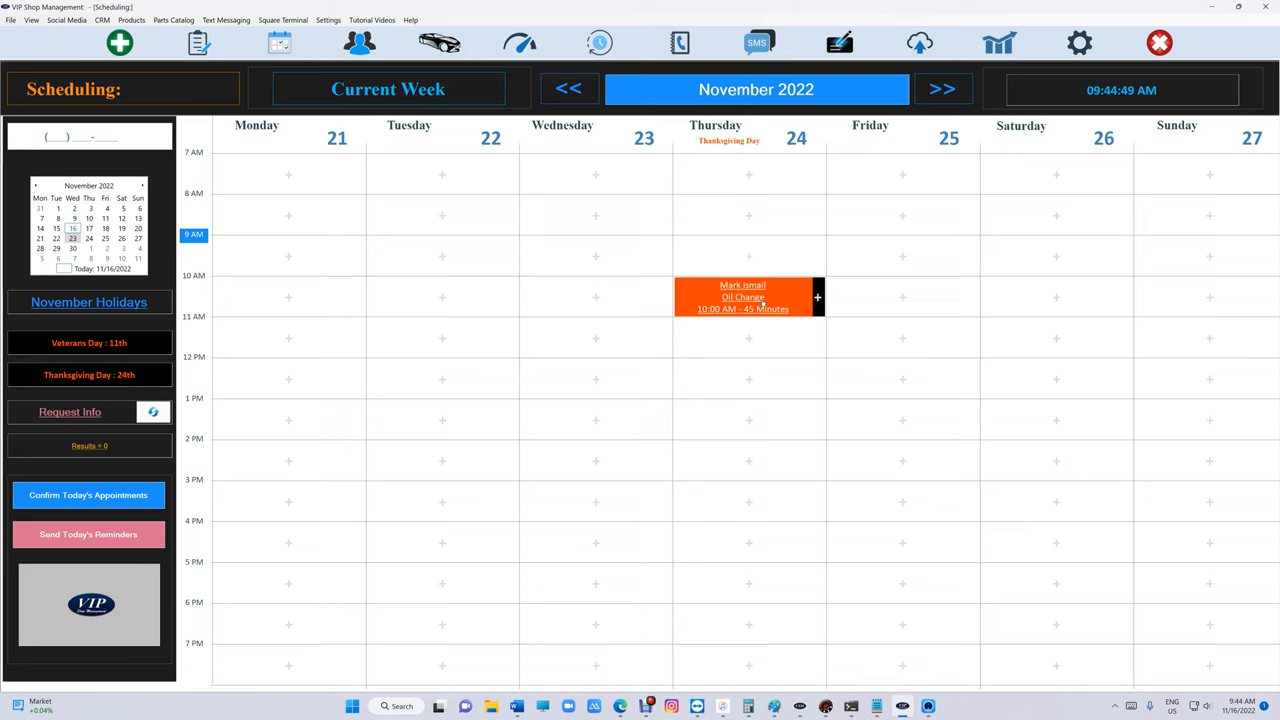
Switch the Thursday Oil Change appointment's vehicle from the Jeep to the 2020 Toyota Camry LE.
left_click(743, 297)
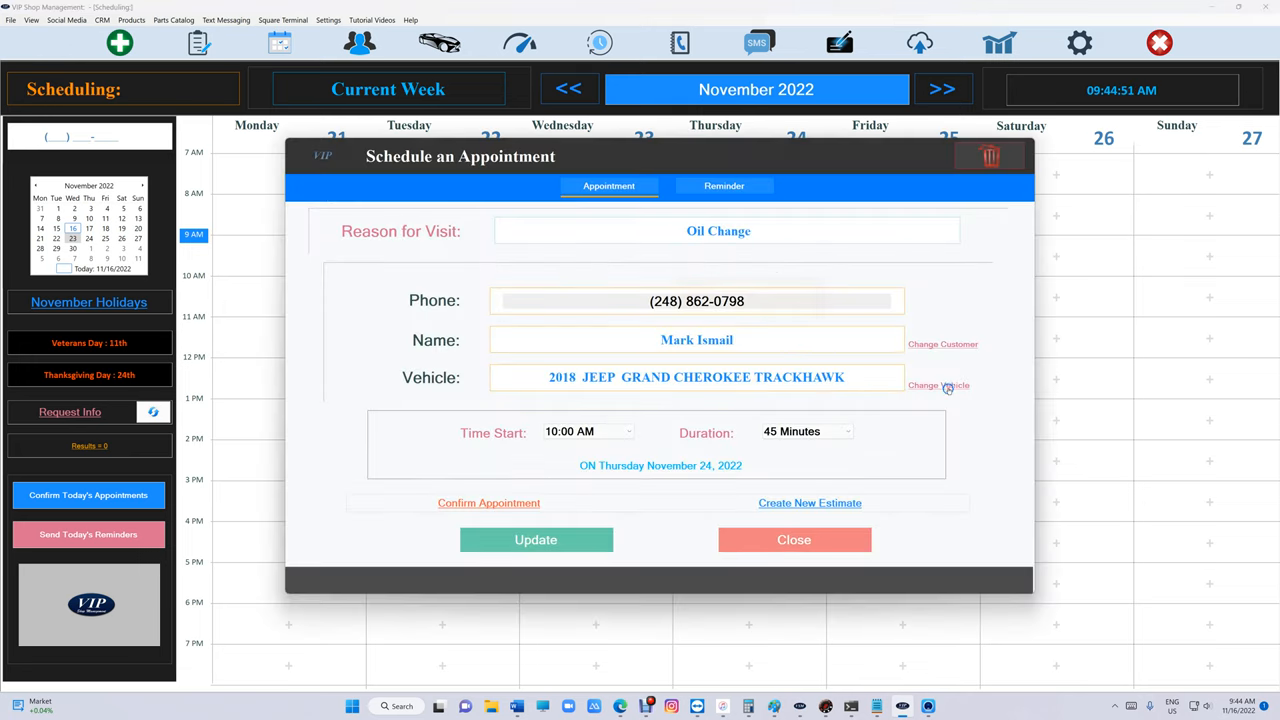
left_click(938, 385)
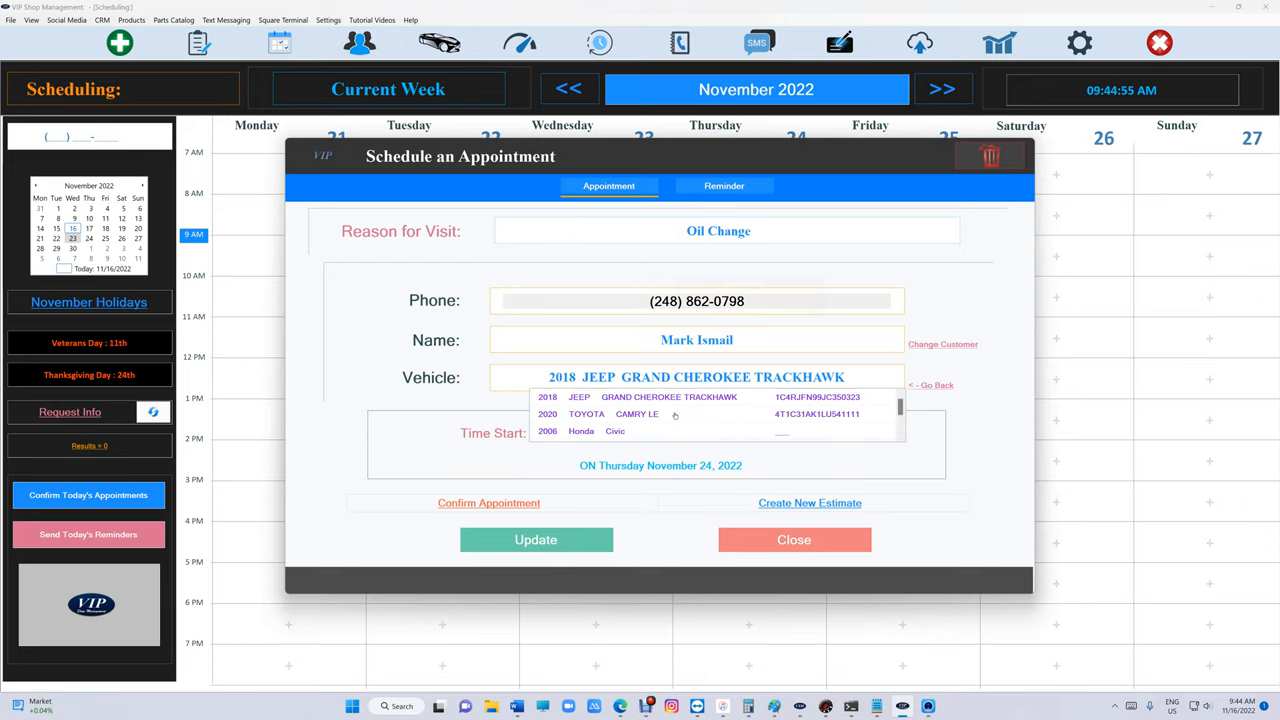
left_click(535, 539)
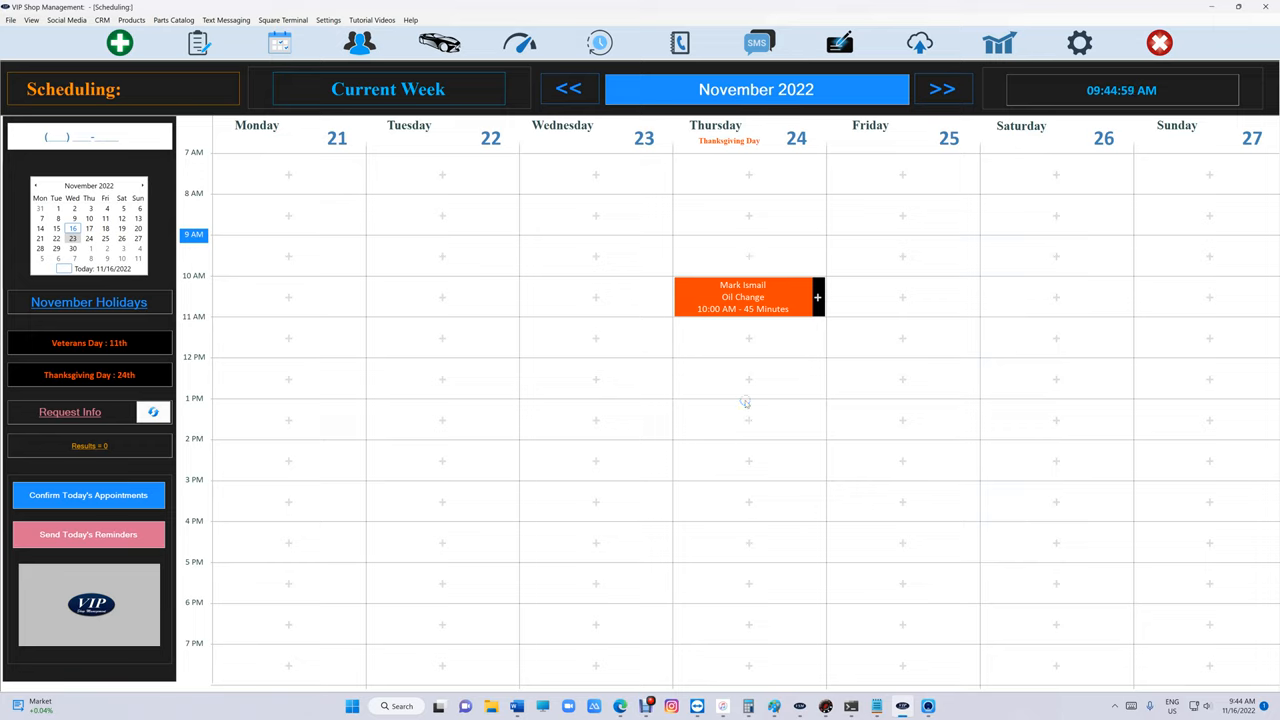
mouse_move(675, 330)
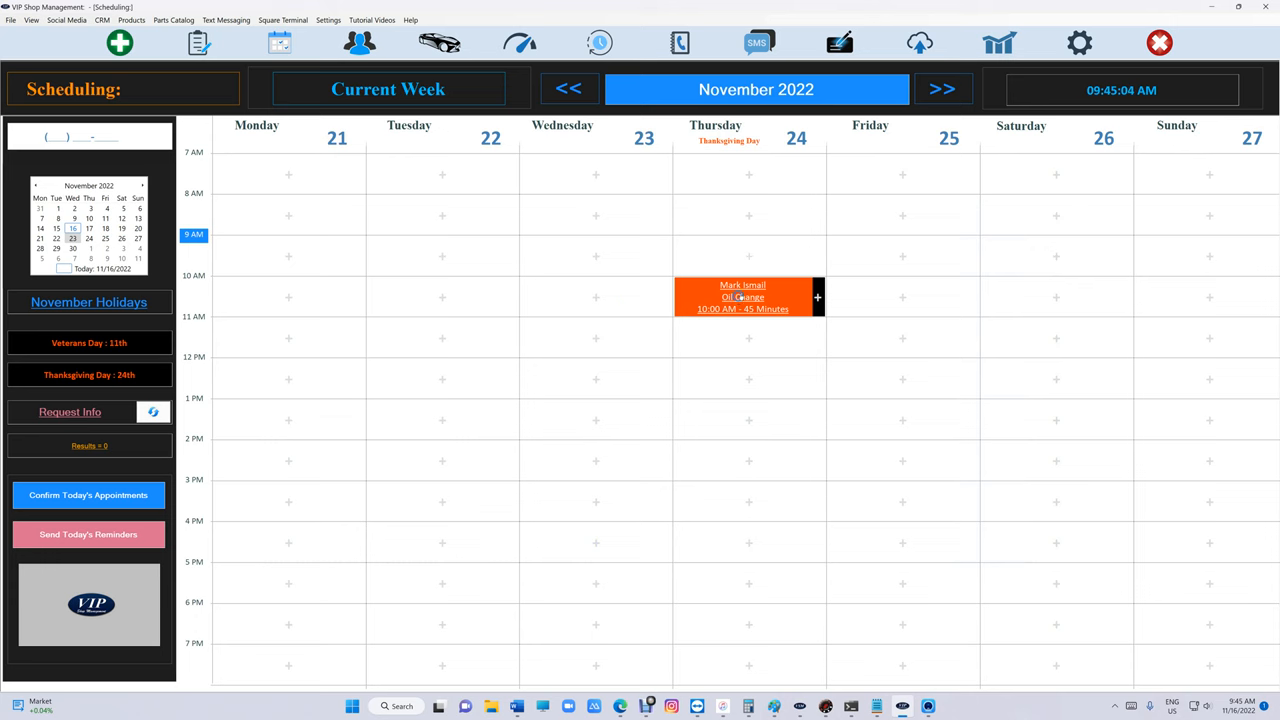
Create an Oil Change estimate for the 2020 Camry from the appointment, then close it.
left_click(743, 297)
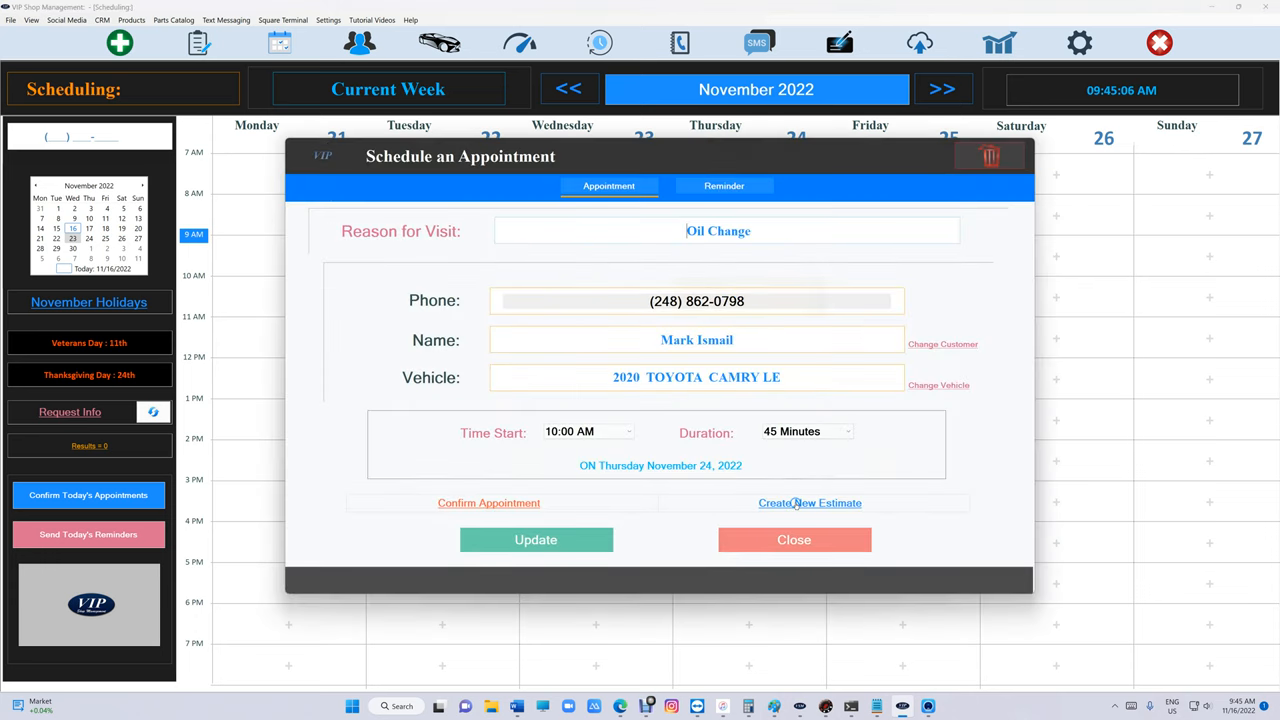
left_click(809, 503)
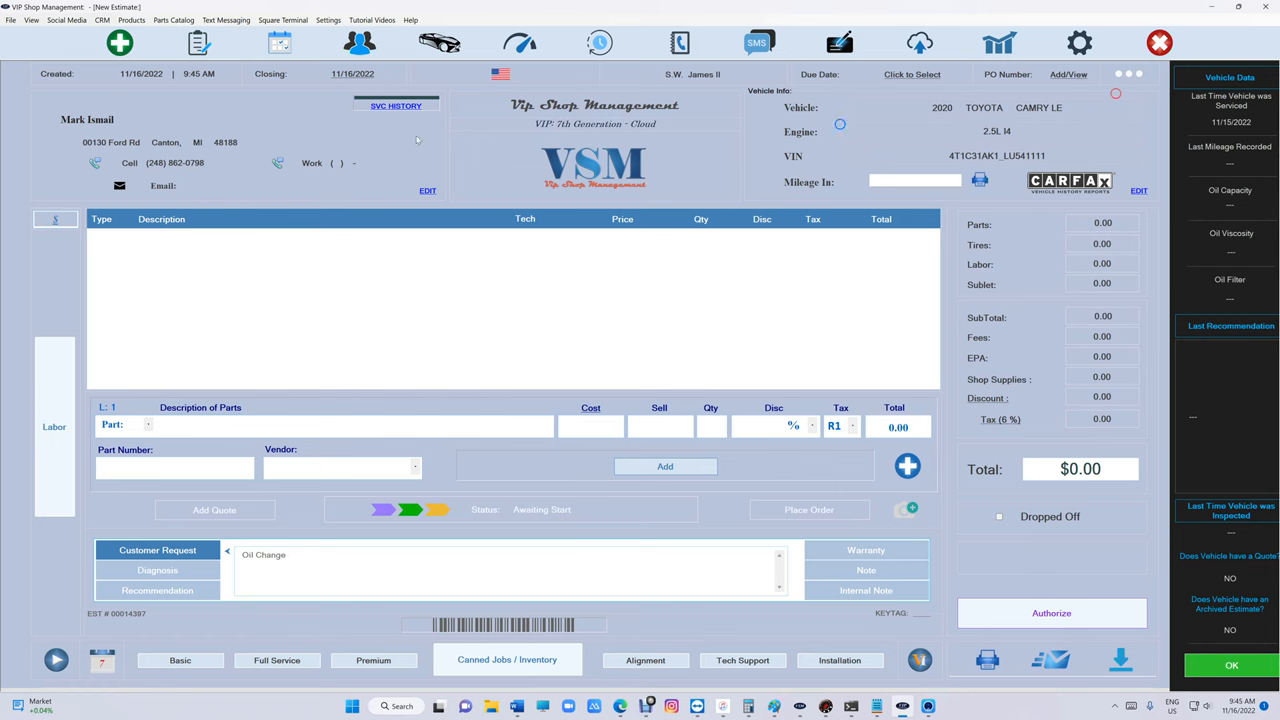
left_click(280, 42)
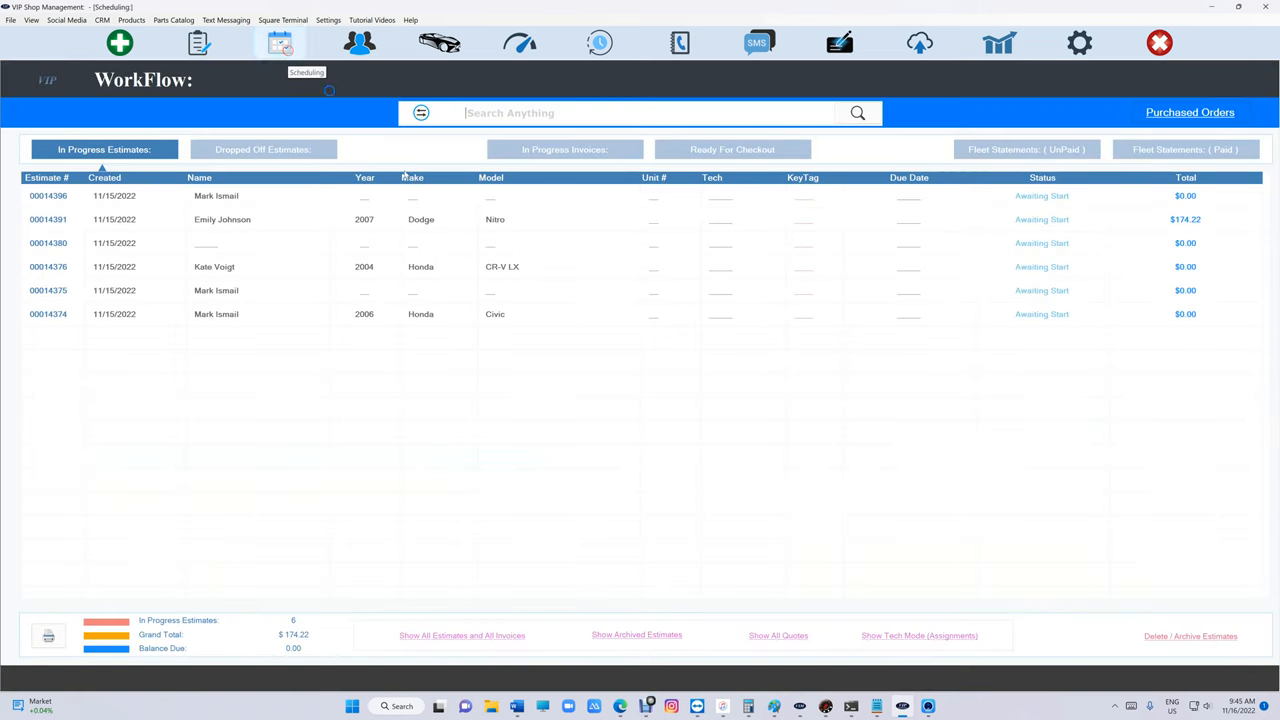
Generate a second Camry Oil Change estimate from the Thursday appointment and return to scheduling.
left_click(279, 43)
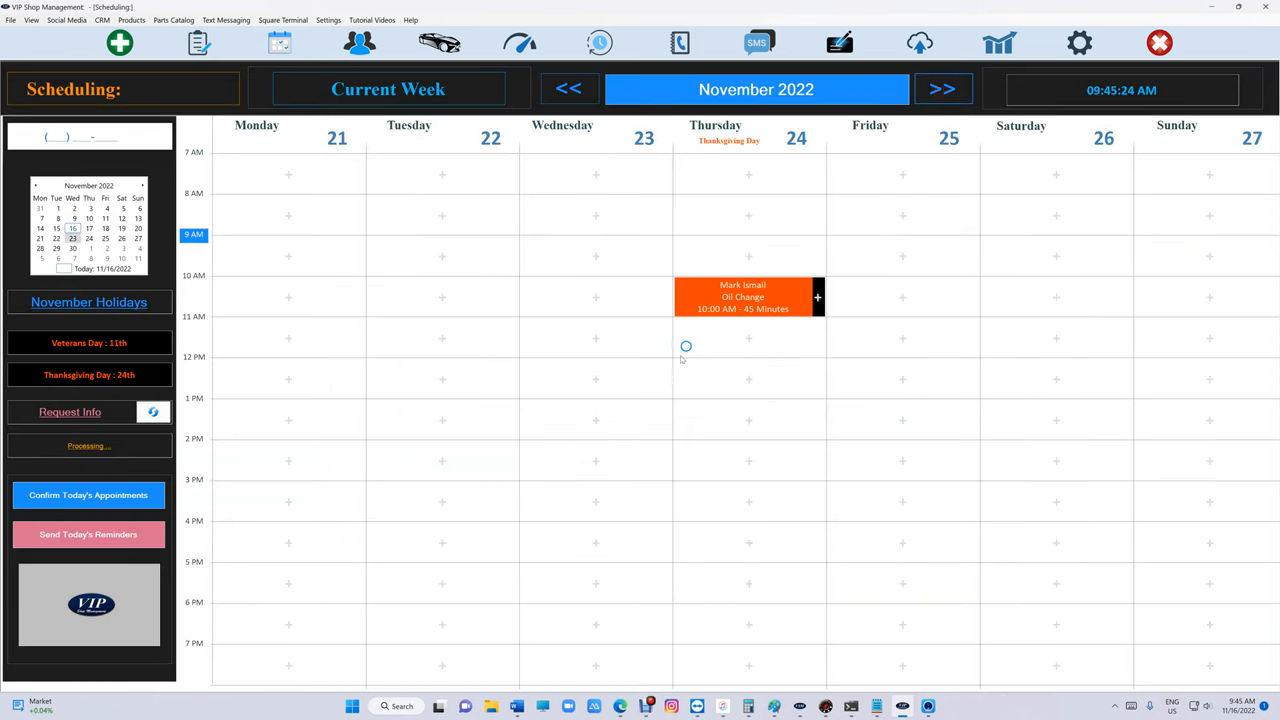
left_click(742, 296)
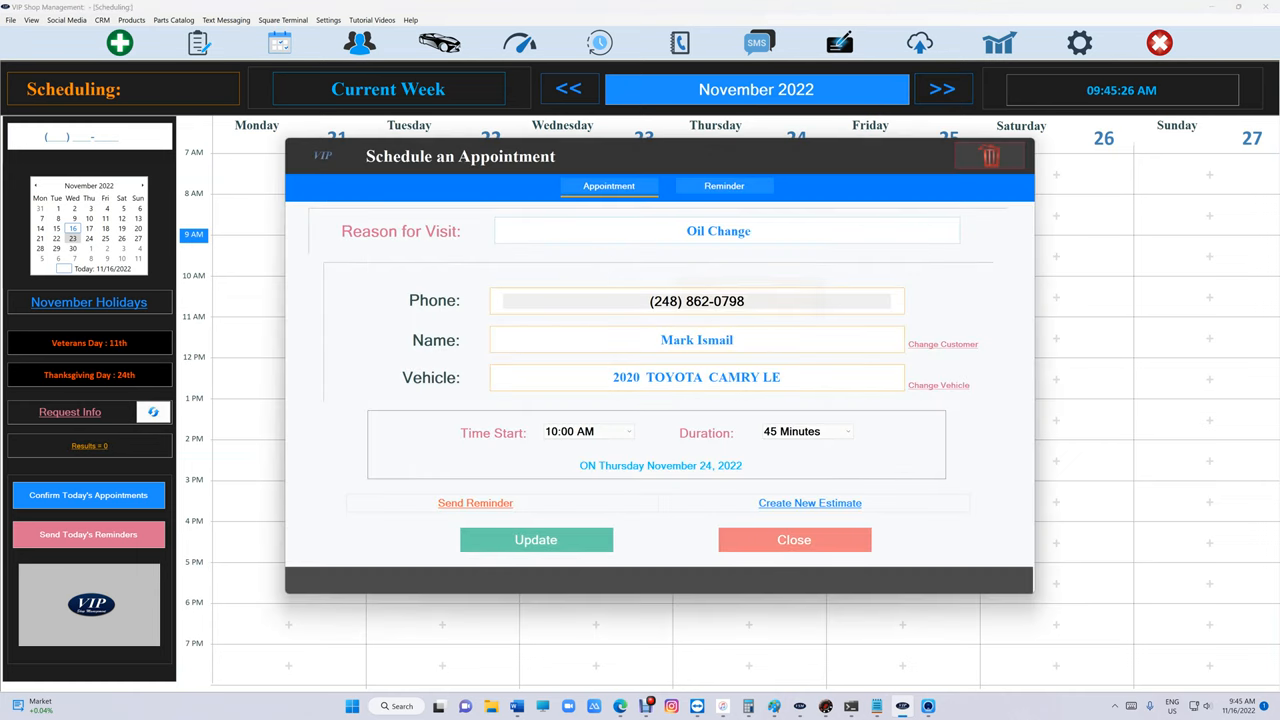
left_click(938, 385)
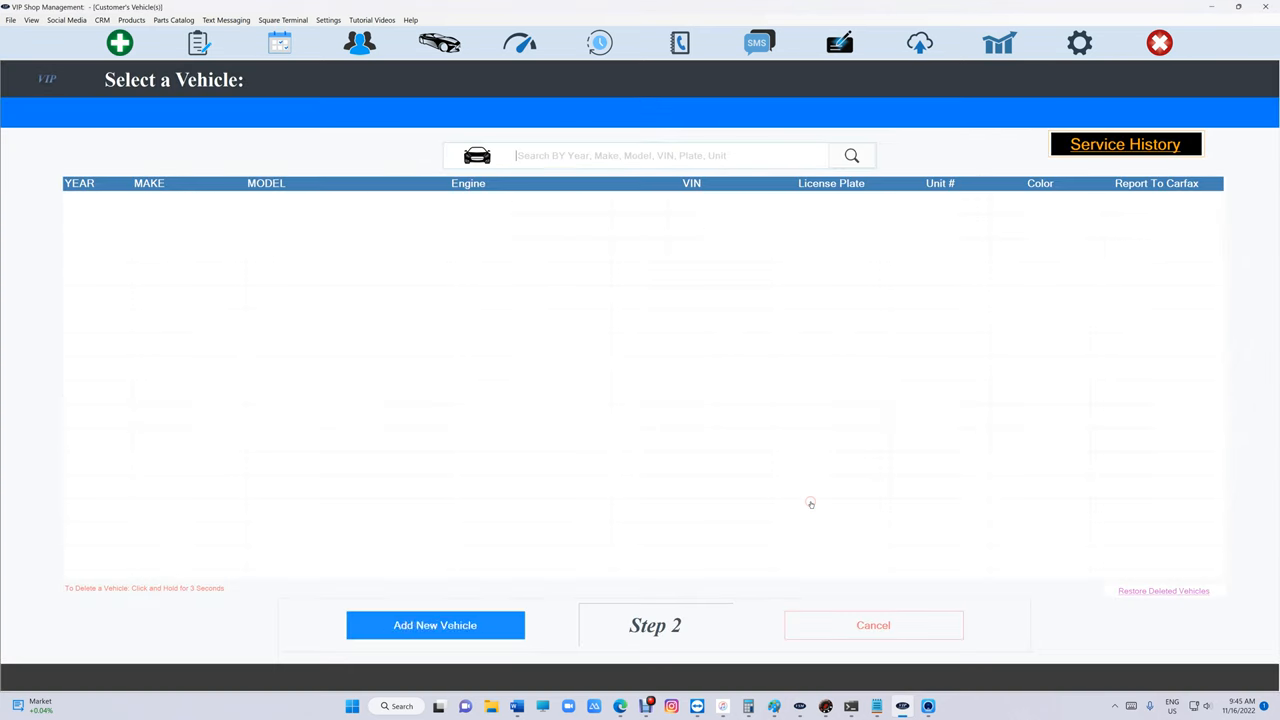
left_click(435, 625)
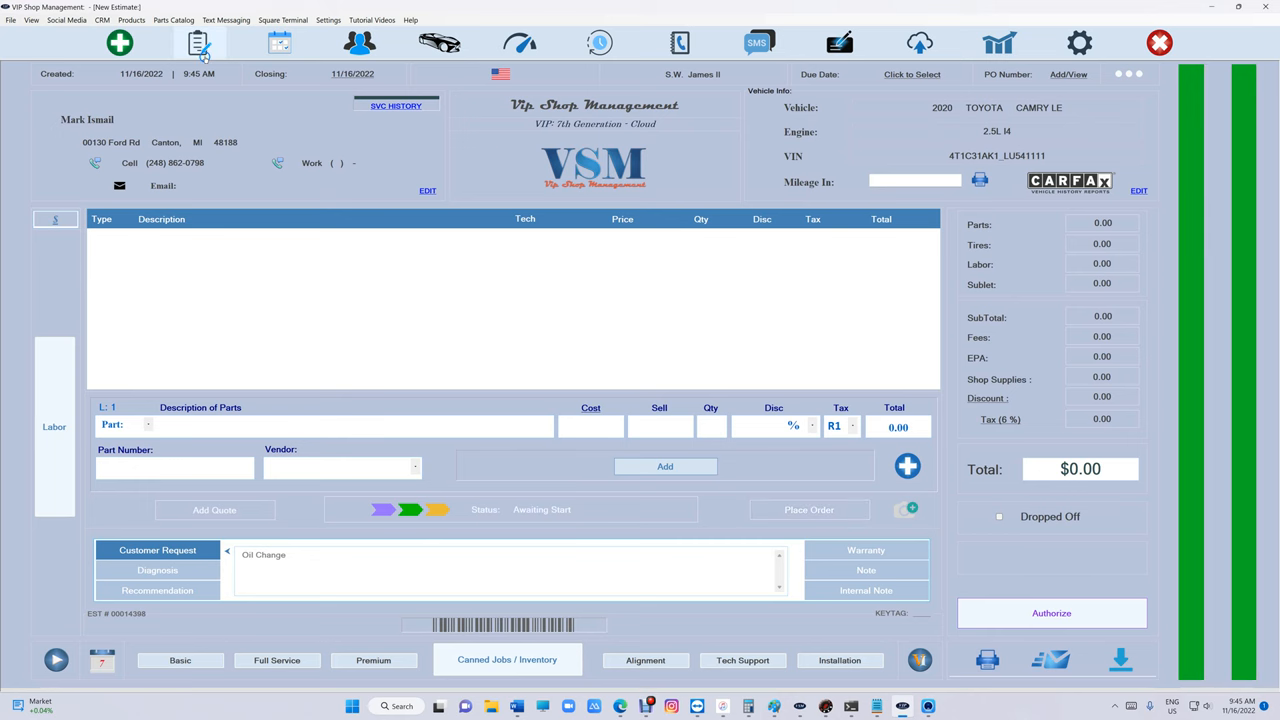
left_click(279, 42)
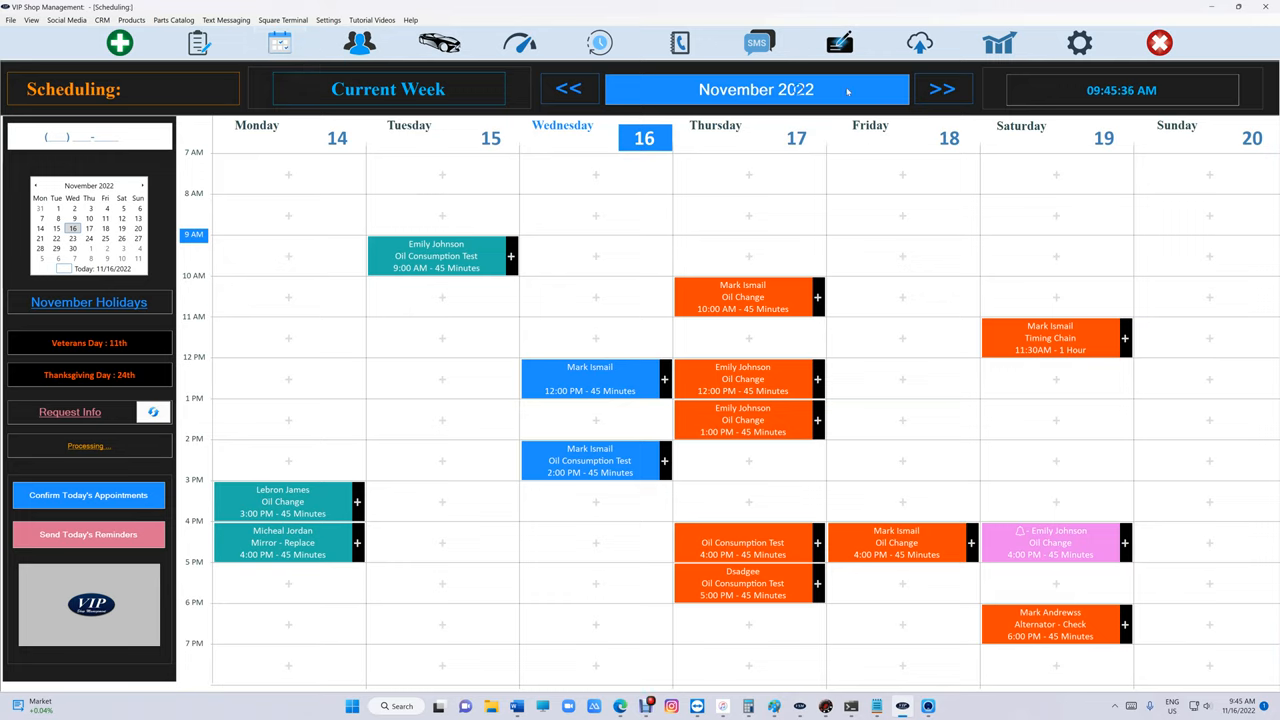
Advance the calendar to the November 21–27 week and open the Help menu.
left_click(941, 89)
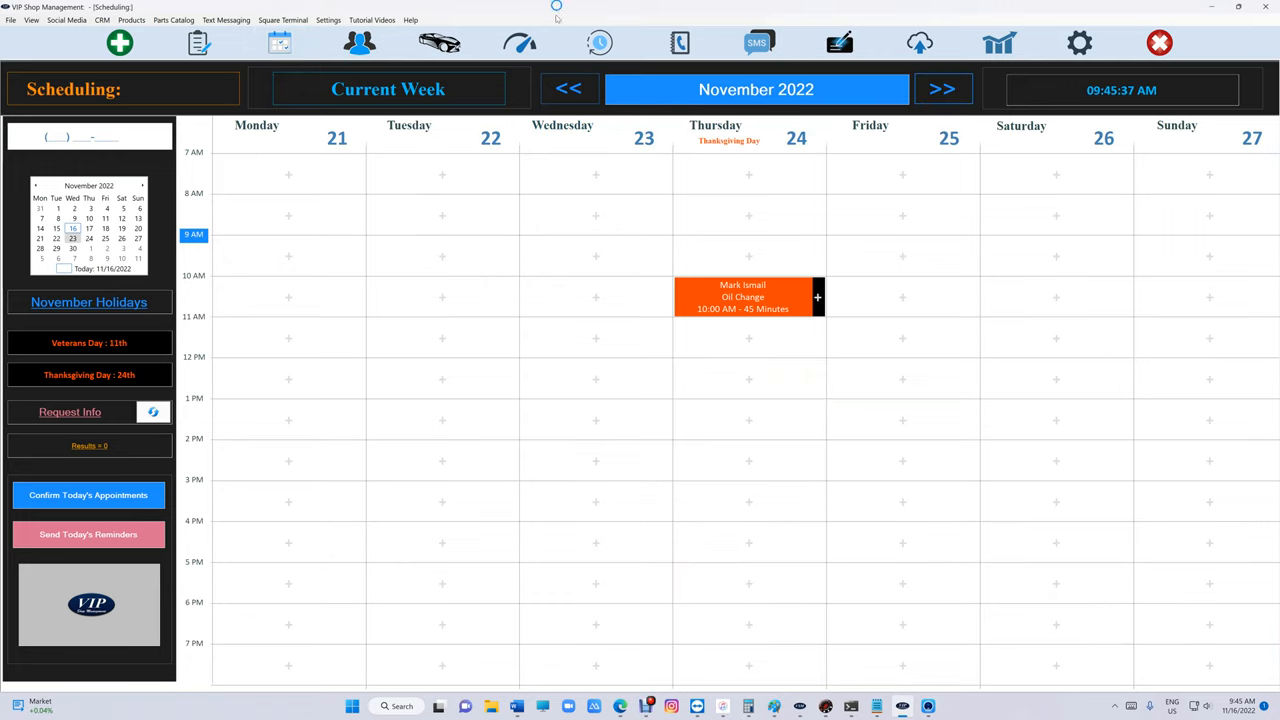
left_click(410, 19)
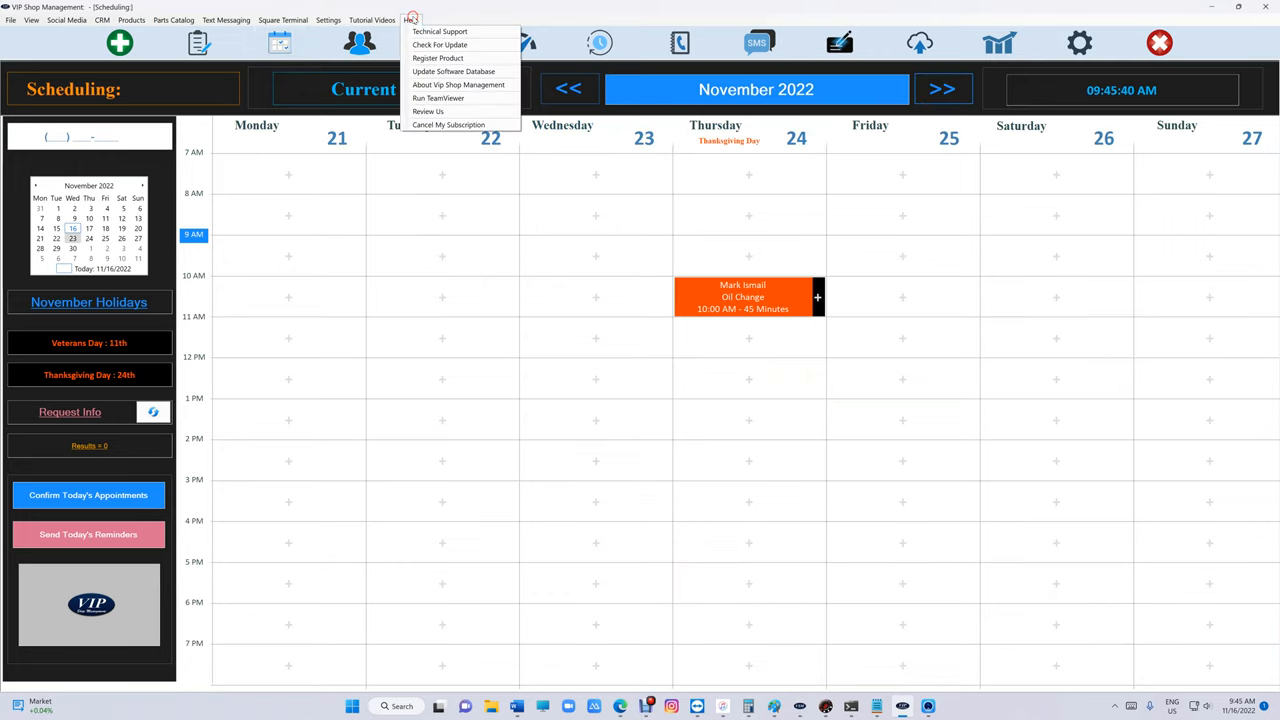
mouse_move(458, 85)
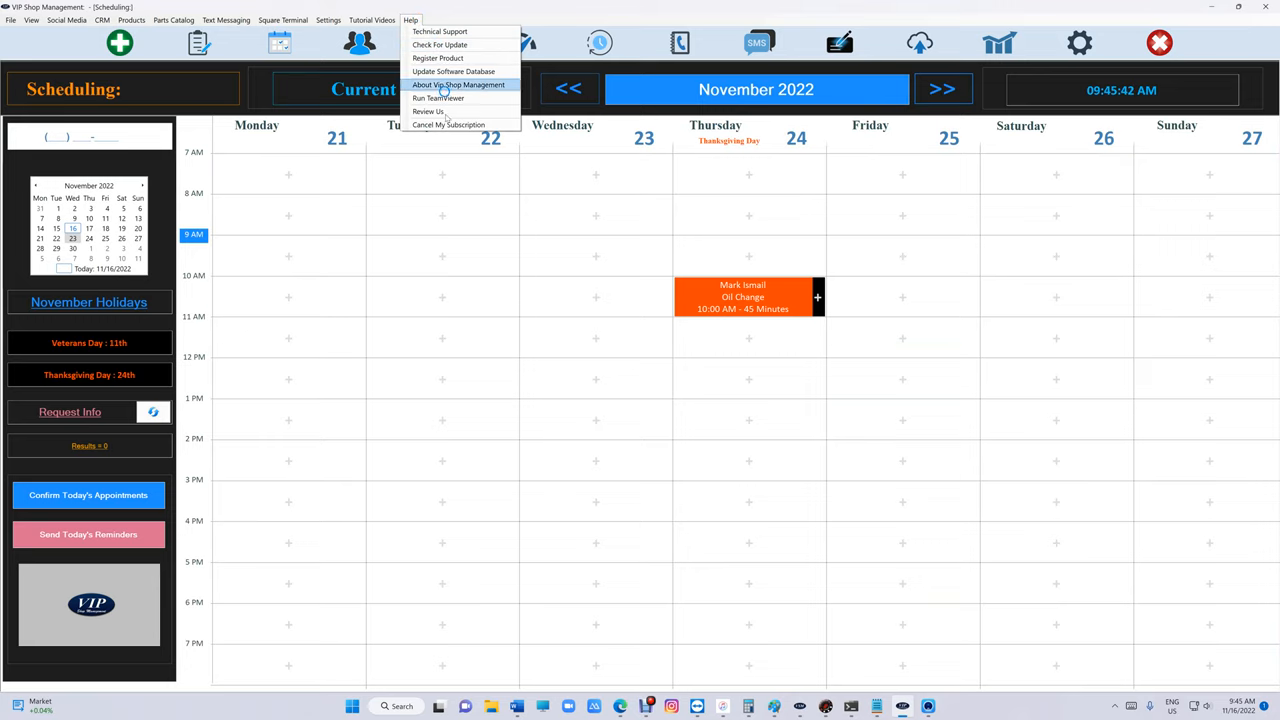